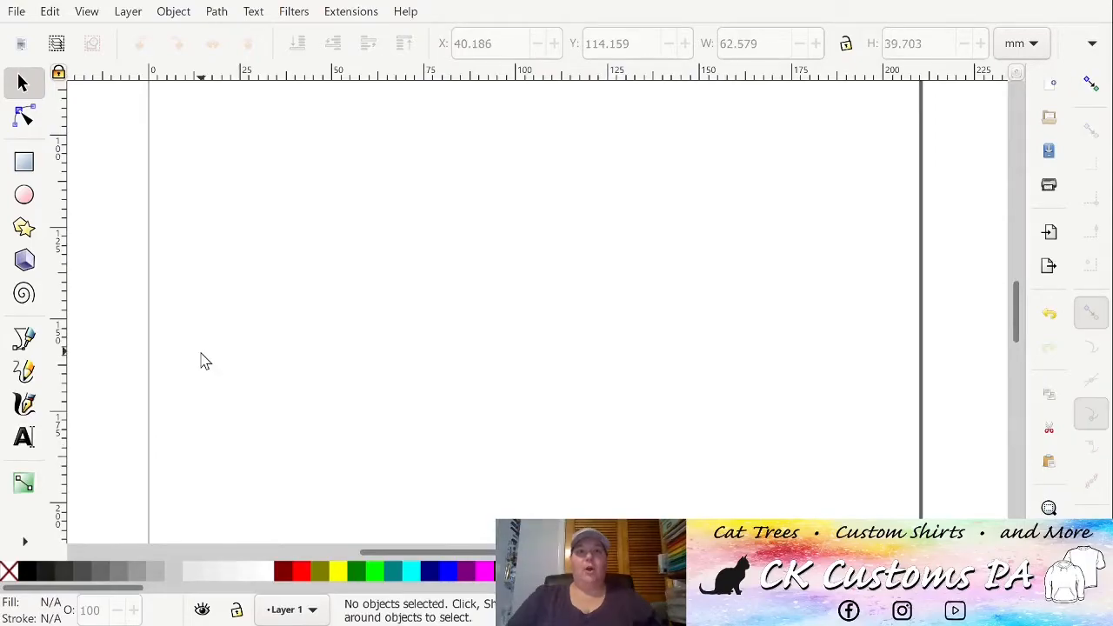
Place a text object near the top-left of the page reading 'Hello'
click(23, 437)
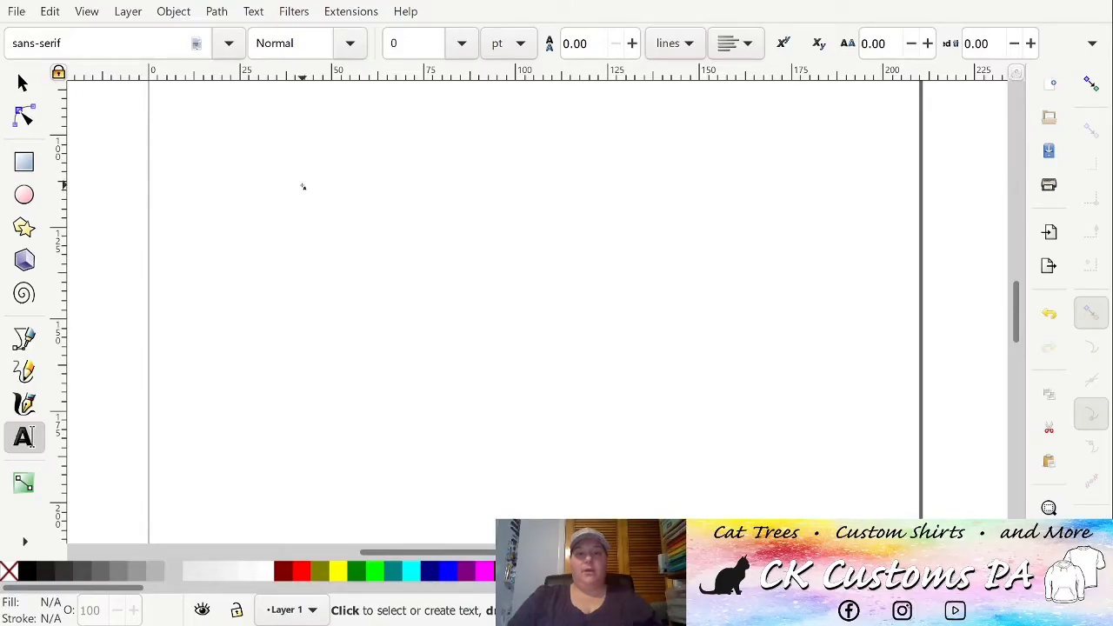
click(303, 169)
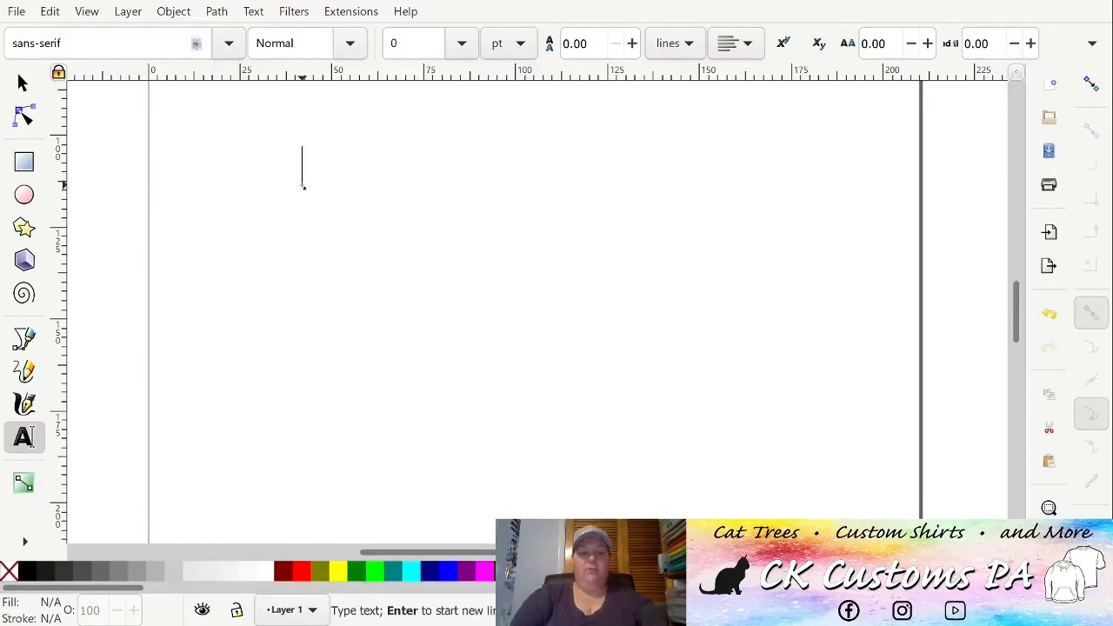
text(Hello)
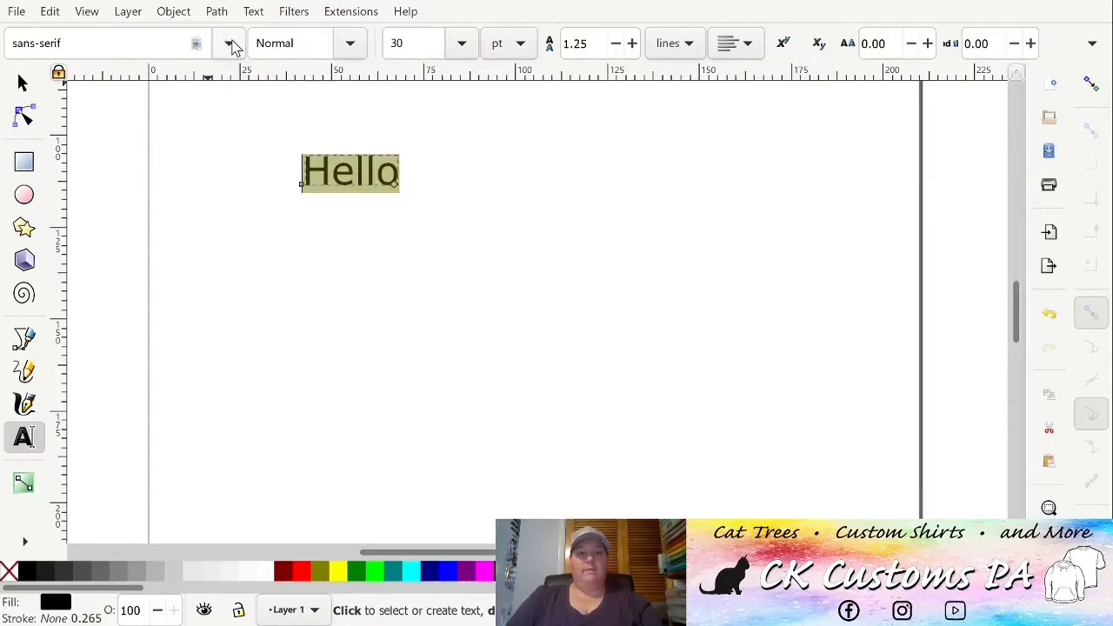
mouse_move(185, 80)
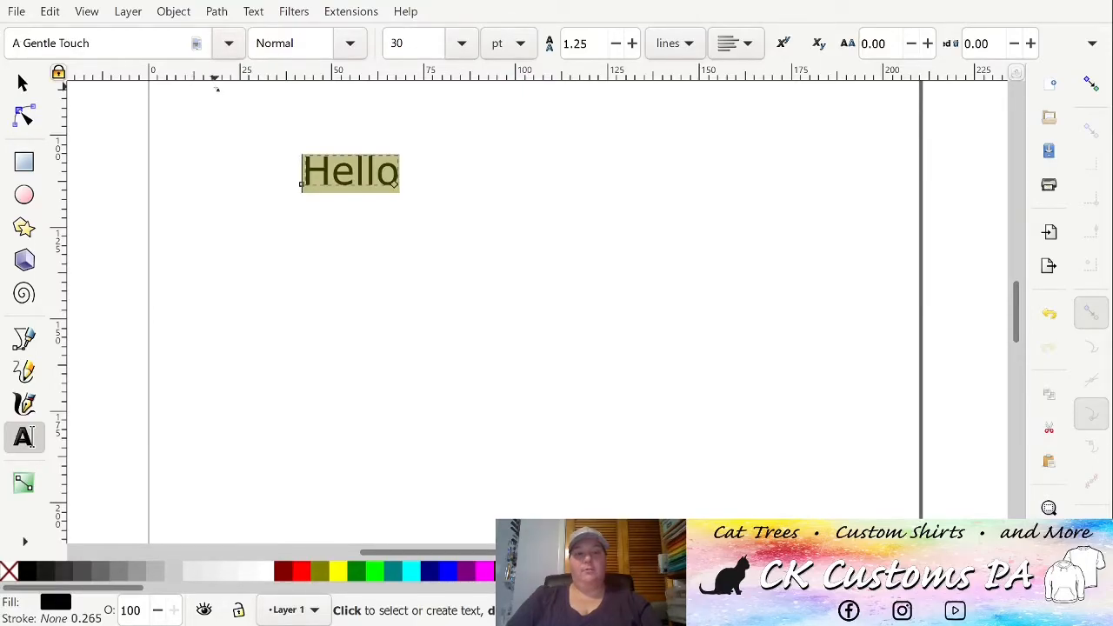
Apply the A Gentle Touch script font and scale Hello up across the page
click(22, 83)
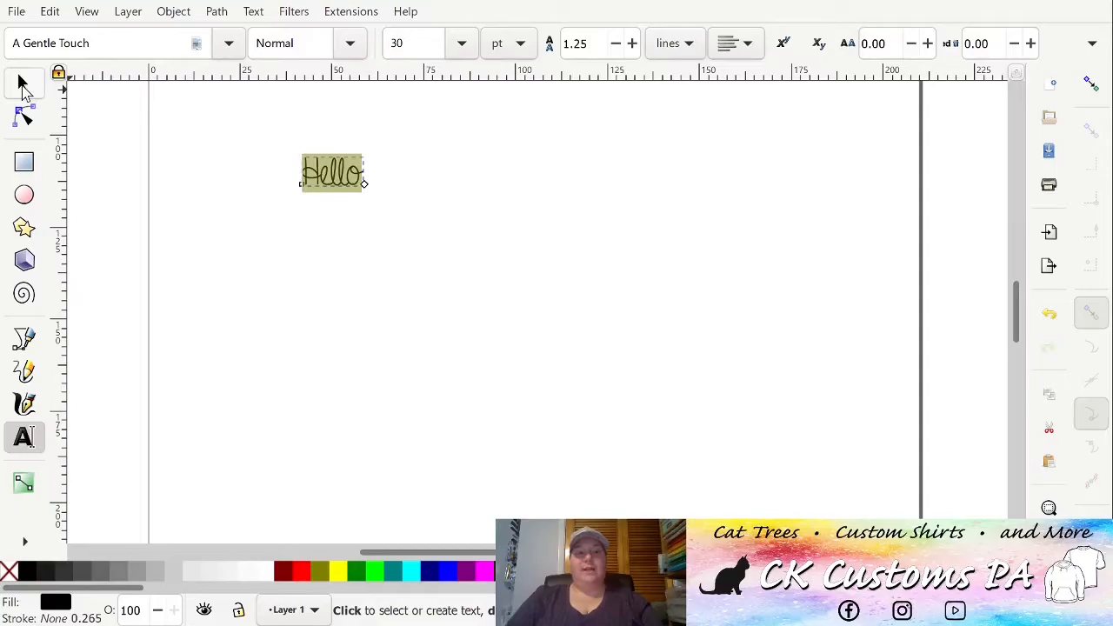
click(24, 82)
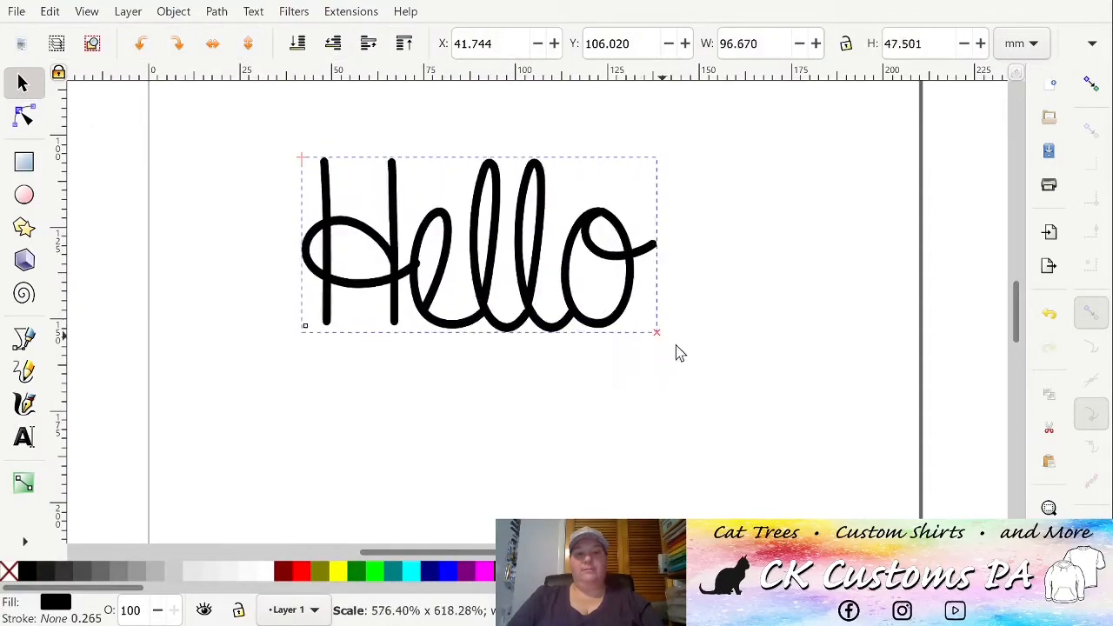
drag(656, 332, 686, 355)
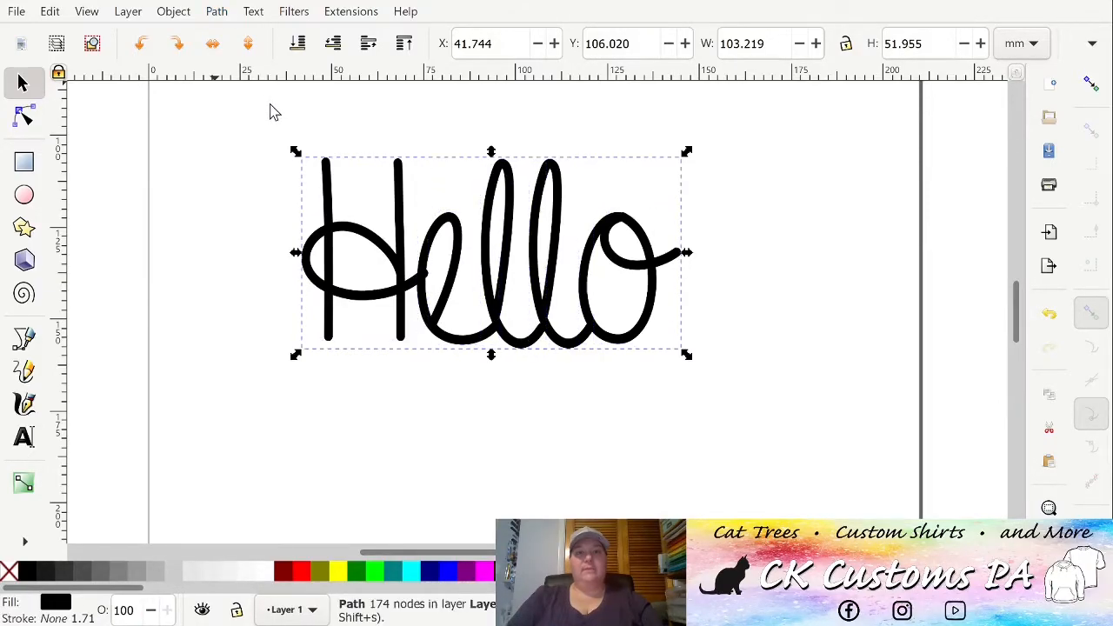
Create a linked offset of the Hello path from the Path menu
click(217, 11)
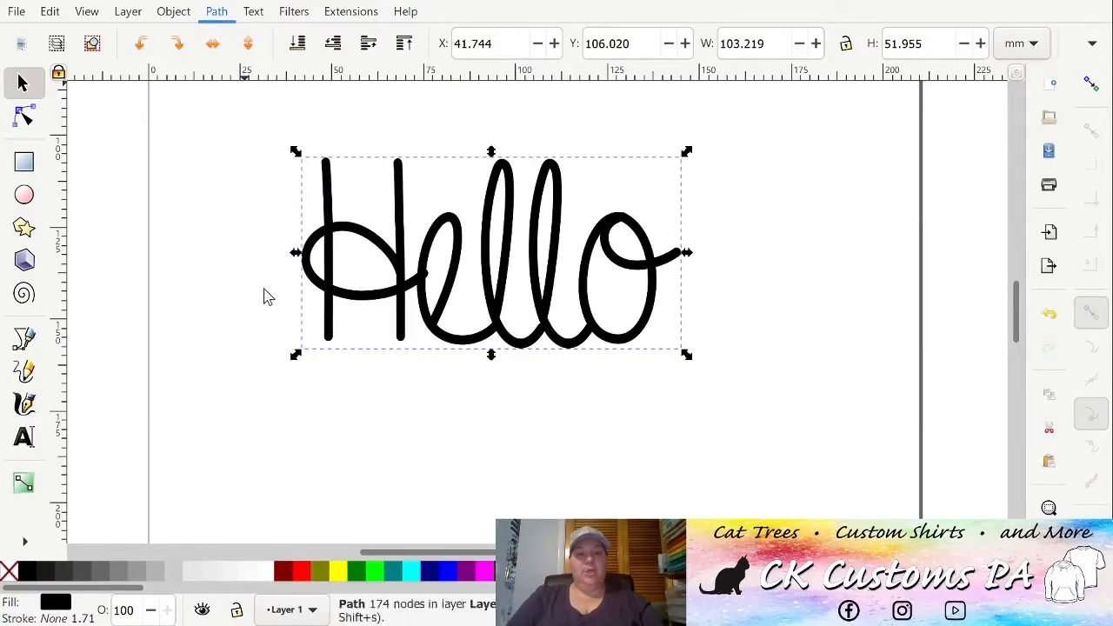
click(23, 118)
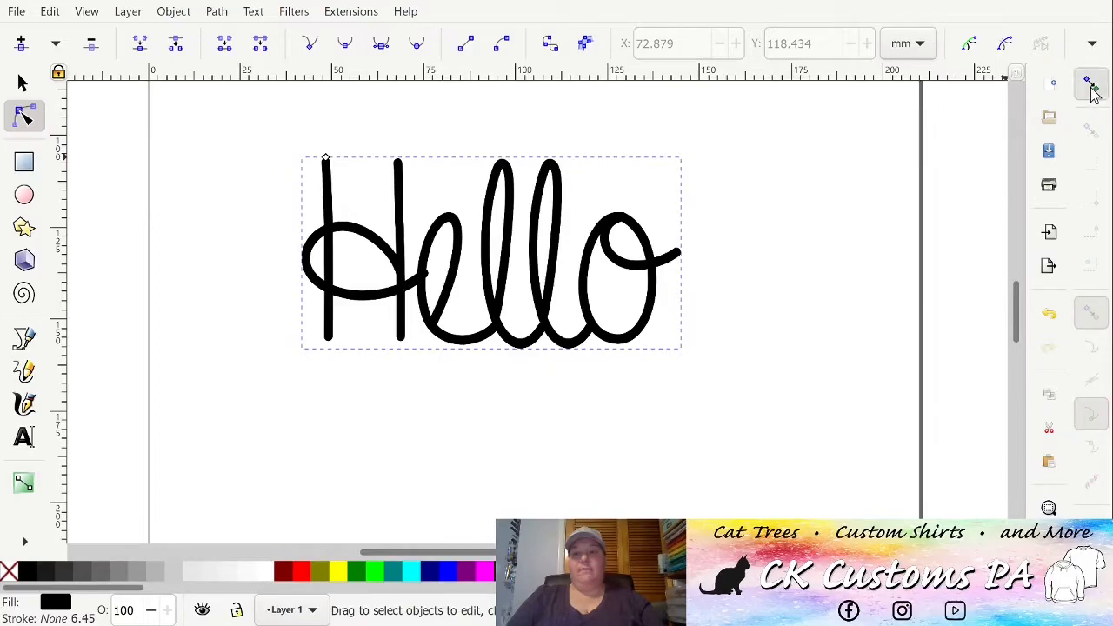
Toggle snapping on and back off before widening the offset
click(1091, 85)
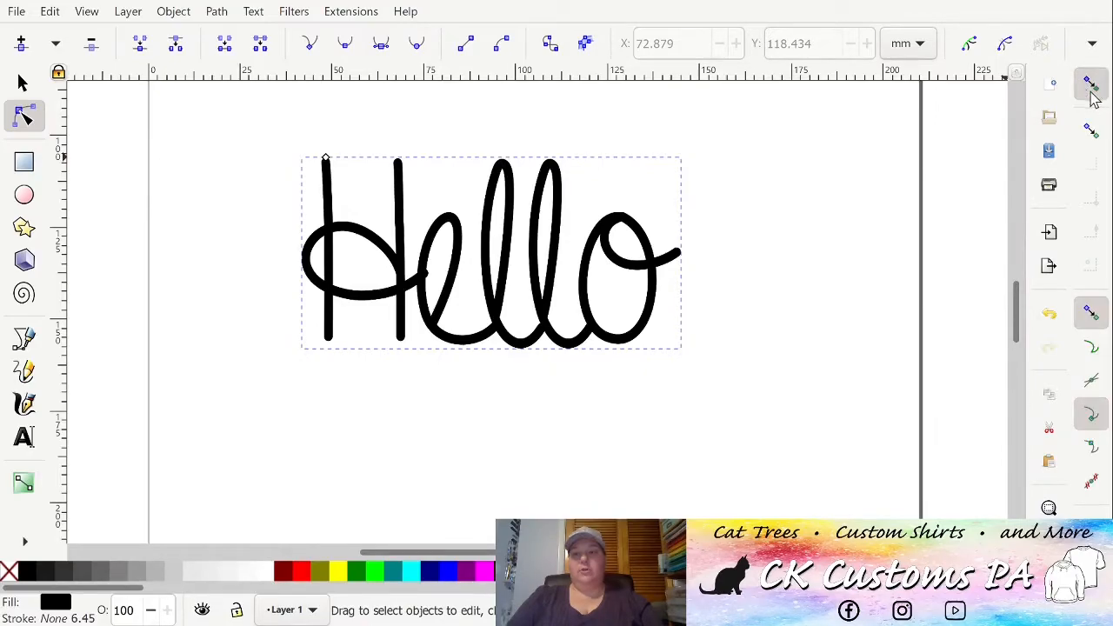
click(1090, 85)
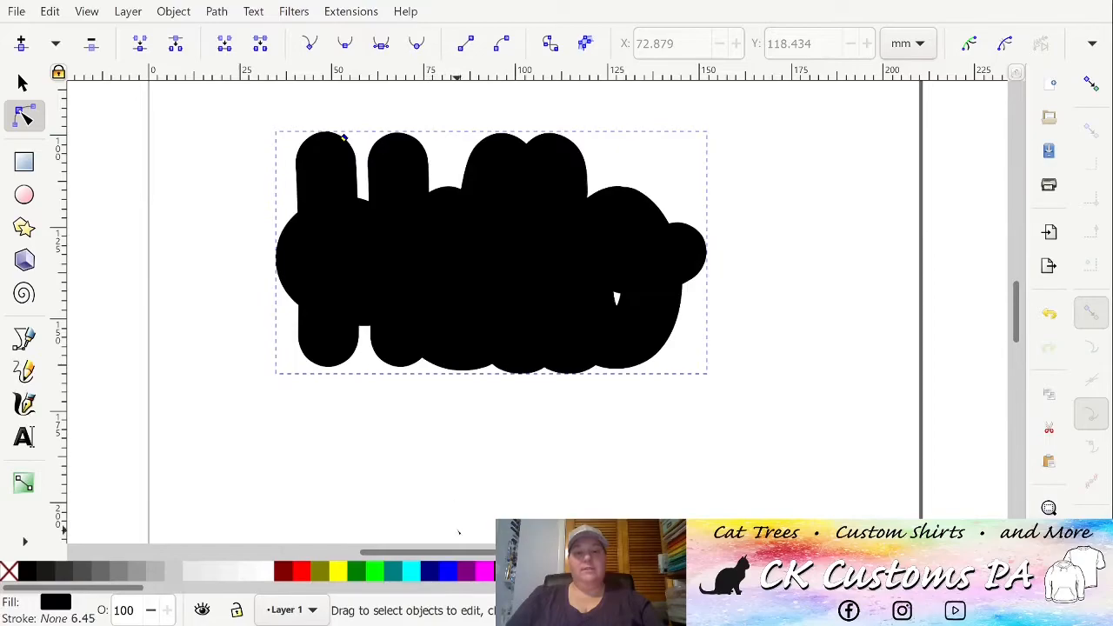
Fill the offset outline with the magenta palette swatch
click(481, 571)
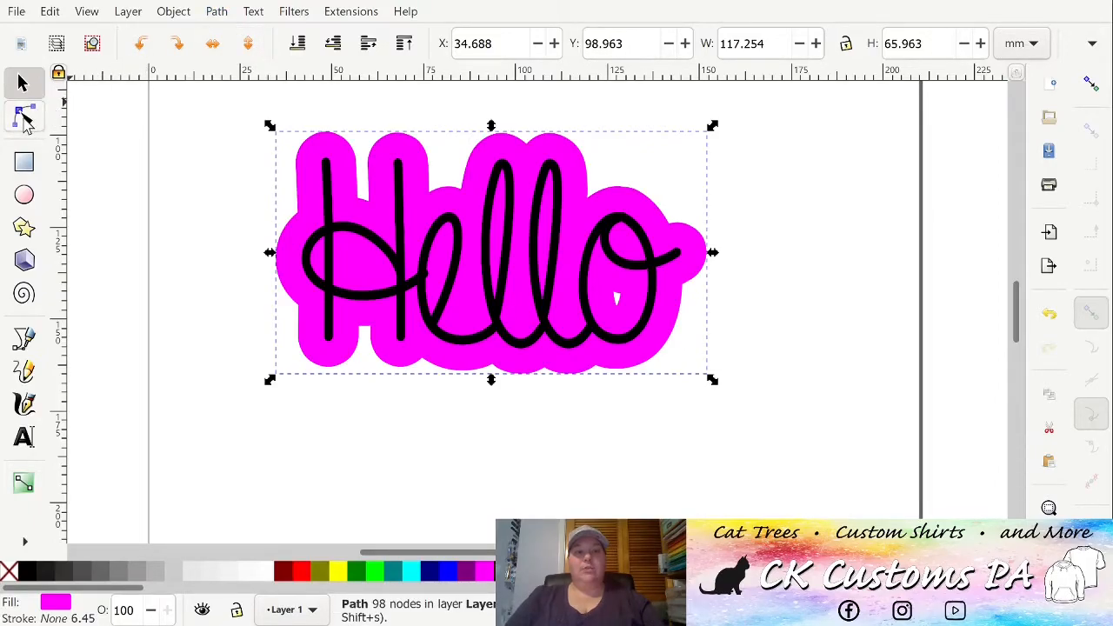
Drag and select the stray nodes inside the o to close the gap
click(24, 118)
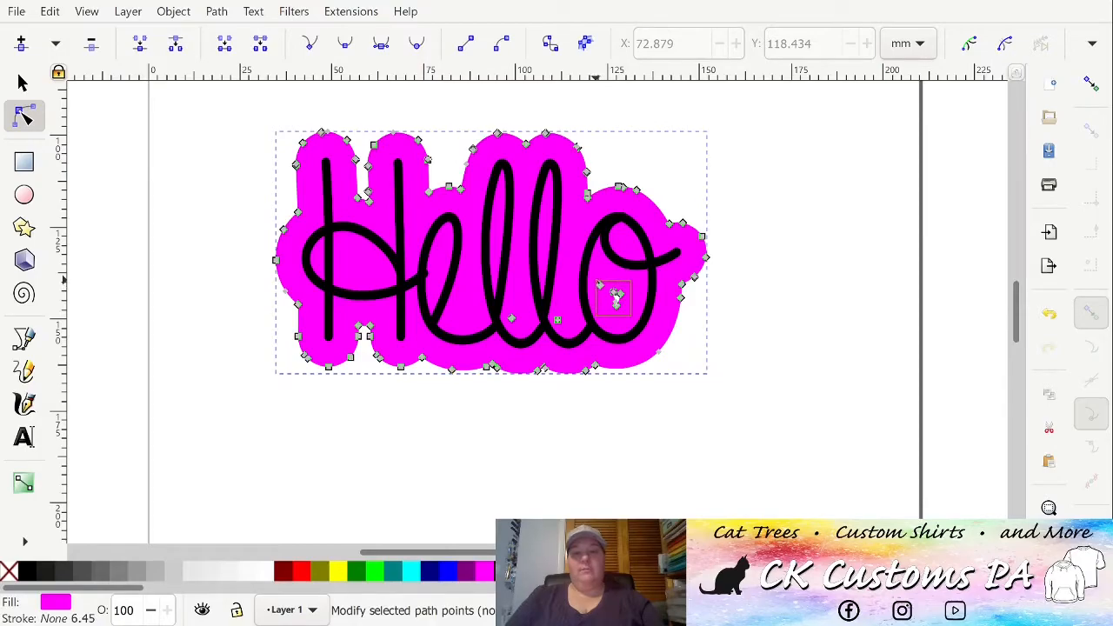
click(615, 298)
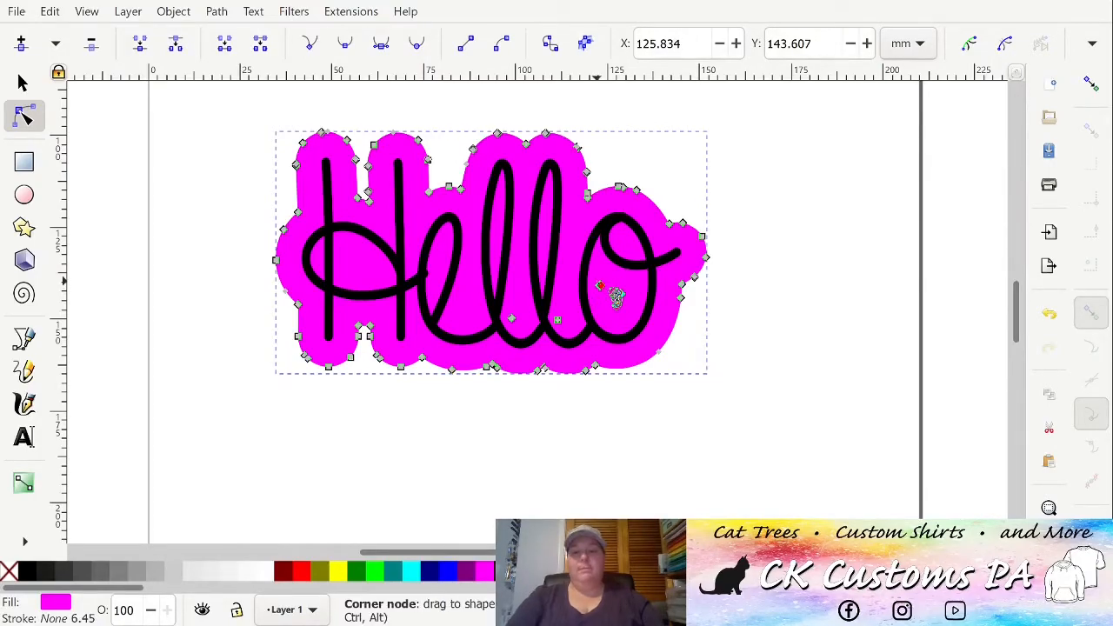
drag(600, 284, 615, 298)
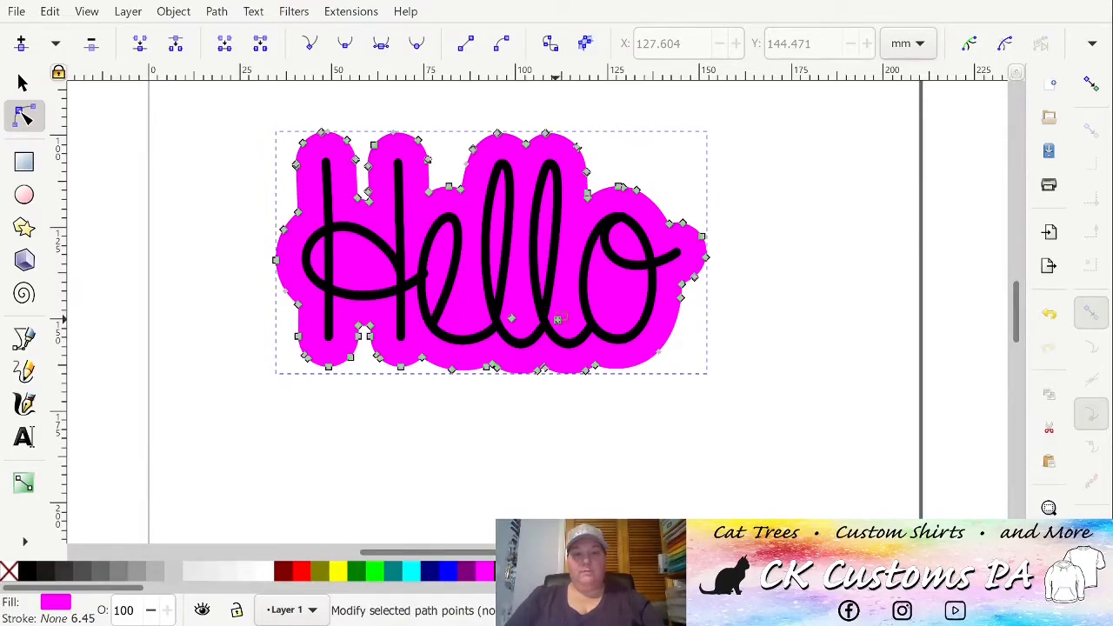
click(557, 320)
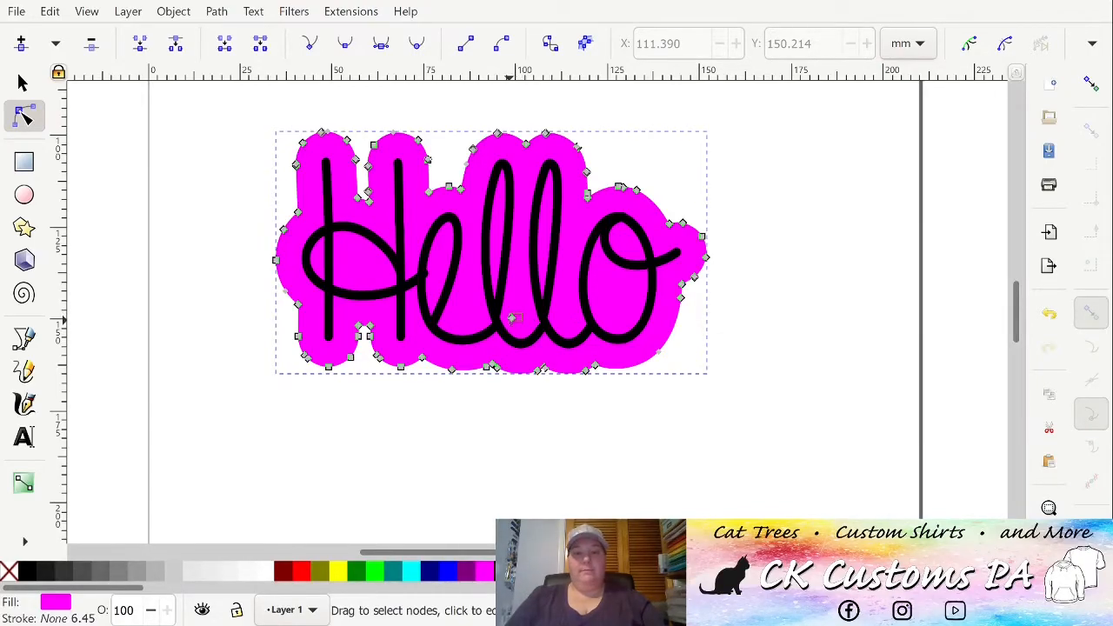
click(513, 319)
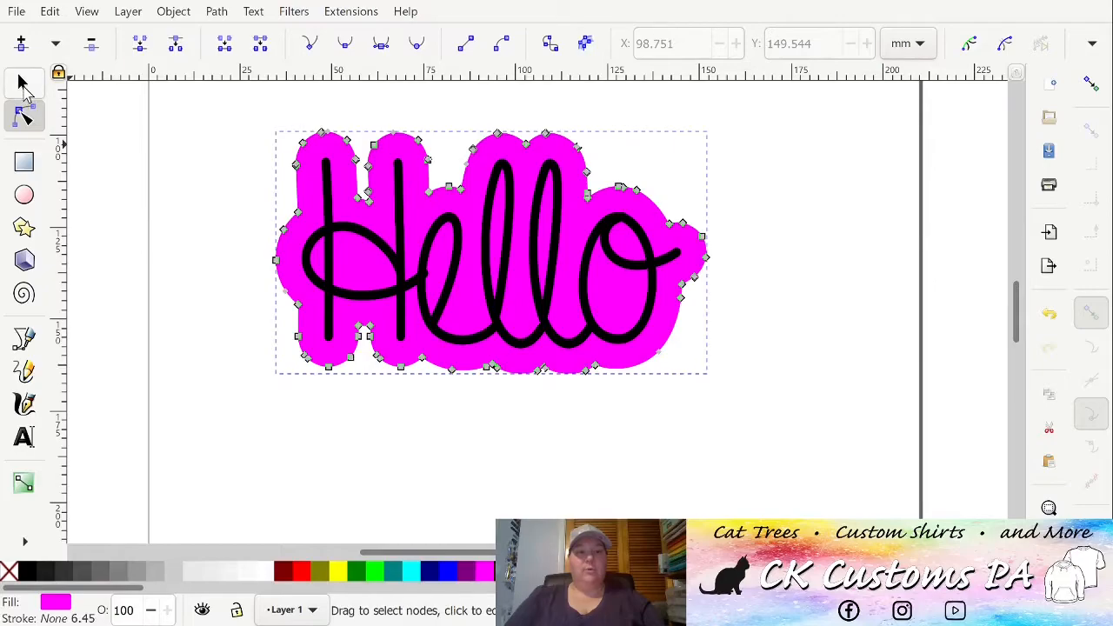
Return to the Selector tool and save the design as SVG with Ctrl+S
click(24, 82)
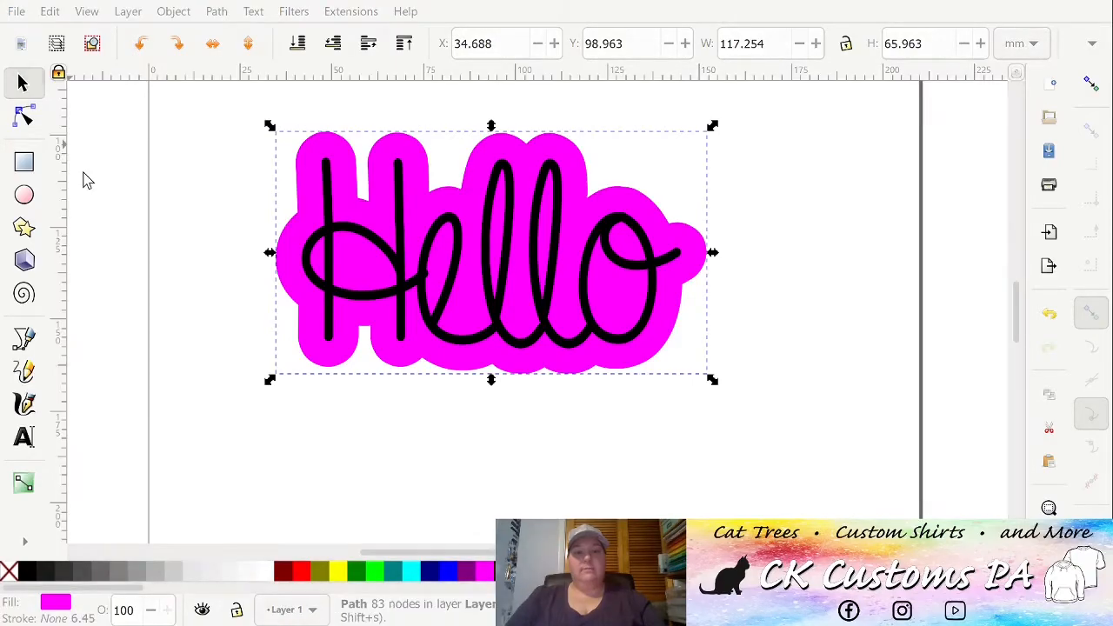
mouse_move(244, 332)
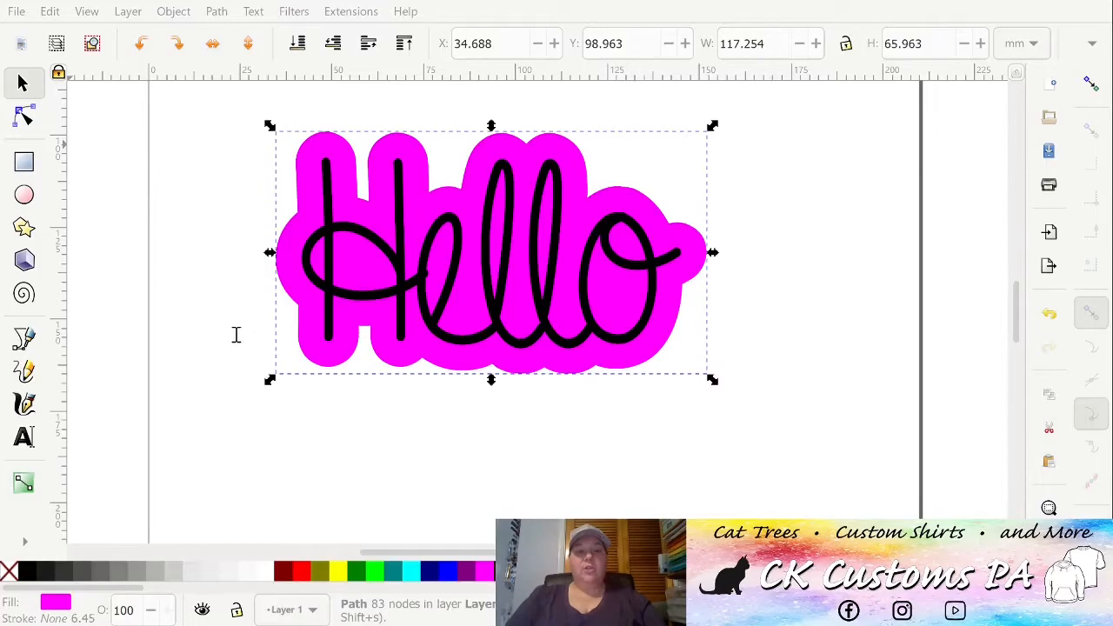
mouse_move(267, 373)
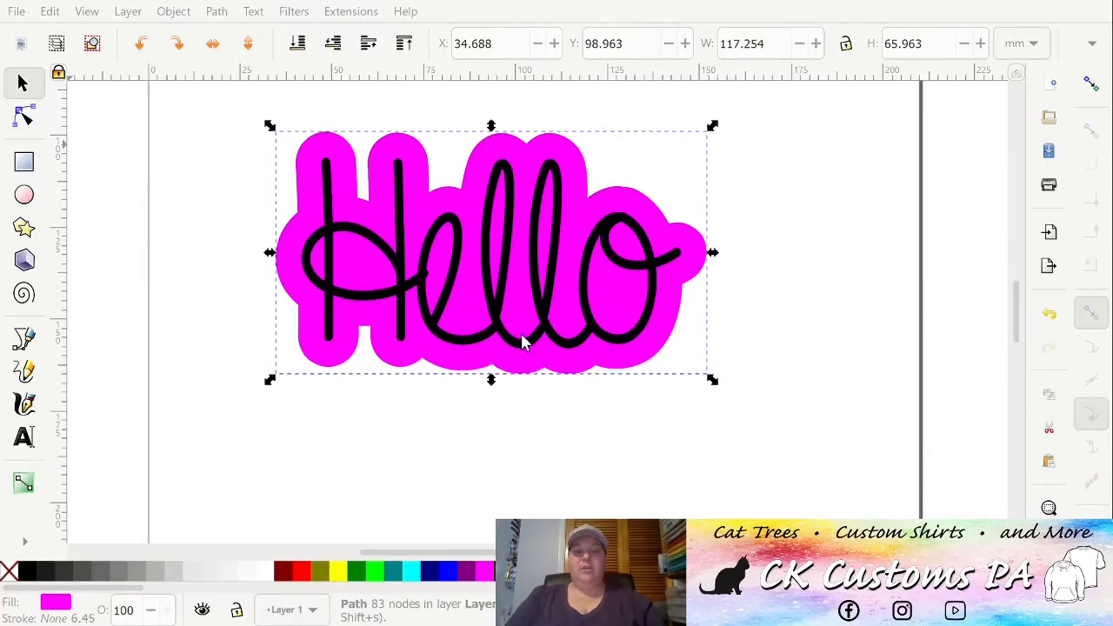
key(ctrl+s)
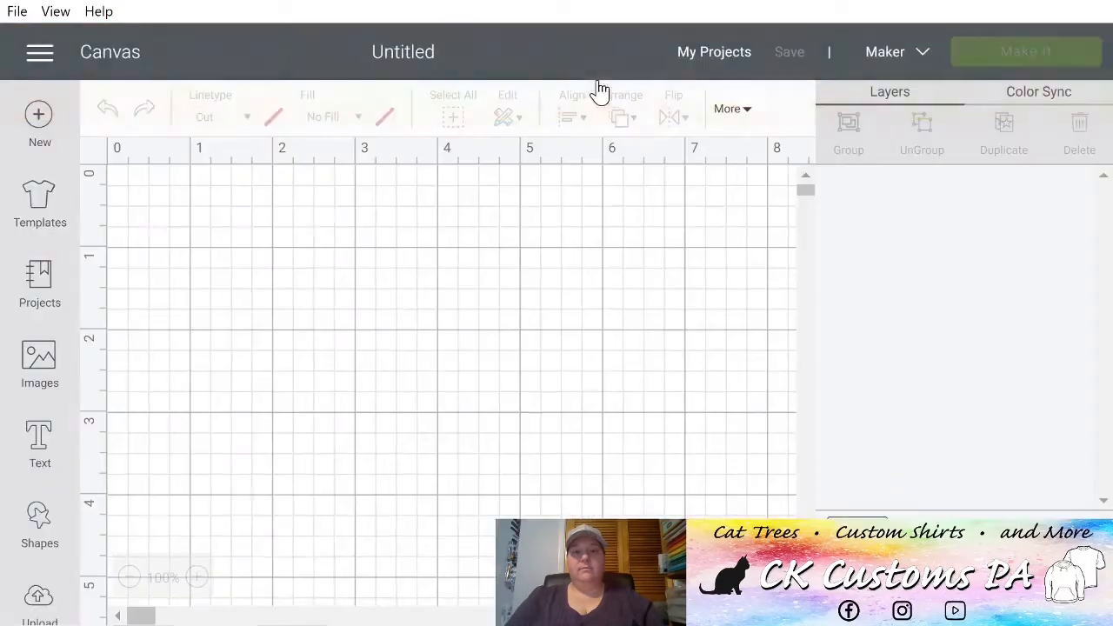
Upload the saved Hello SVG image into Cricut Design Space
click(39, 600)
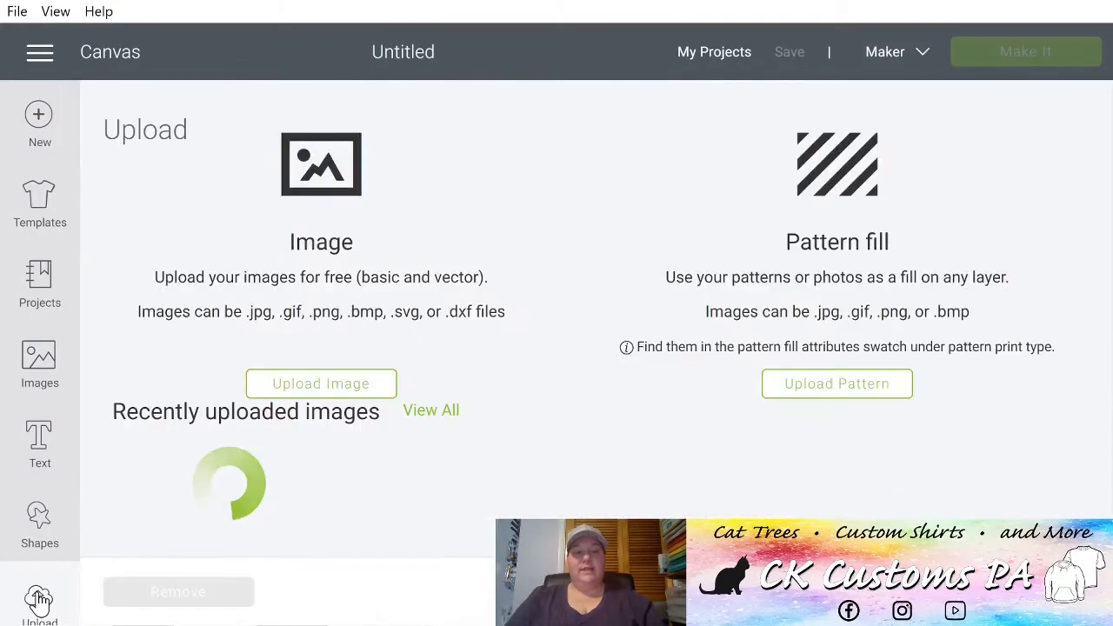
click(320, 383)
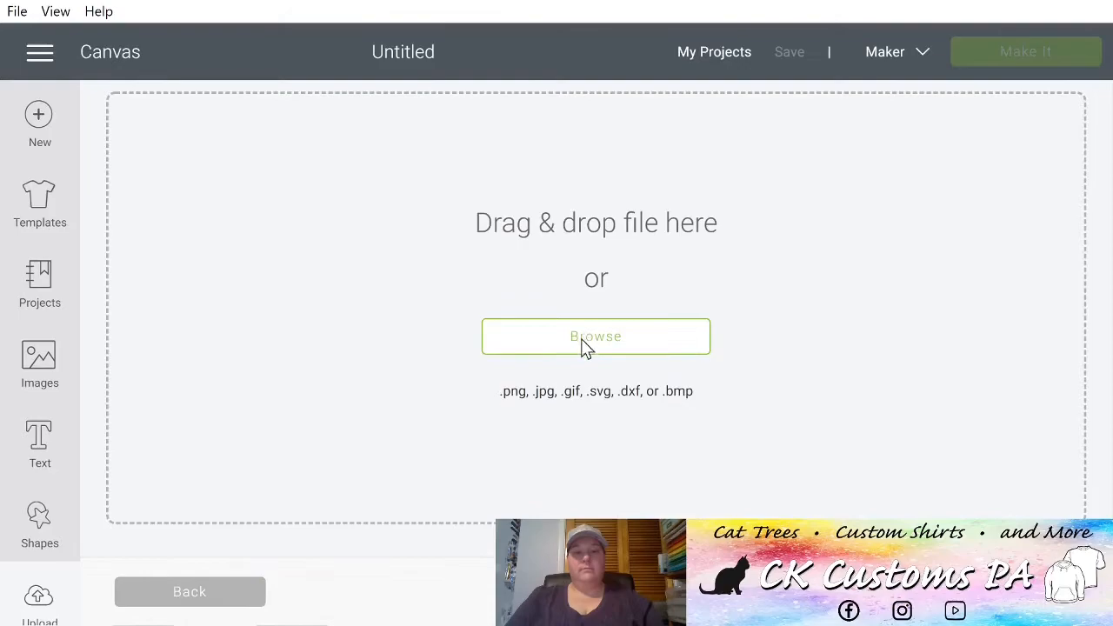
click(596, 336)
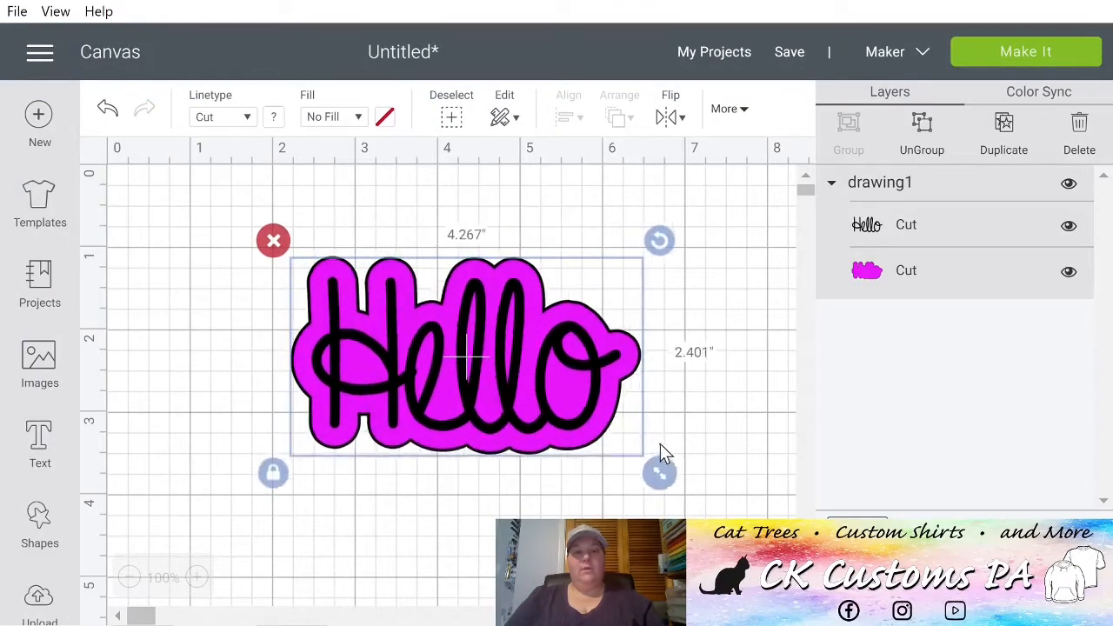
Enlarge the Hello design slightly and send it to Make It
drag(659, 473, 673, 481)
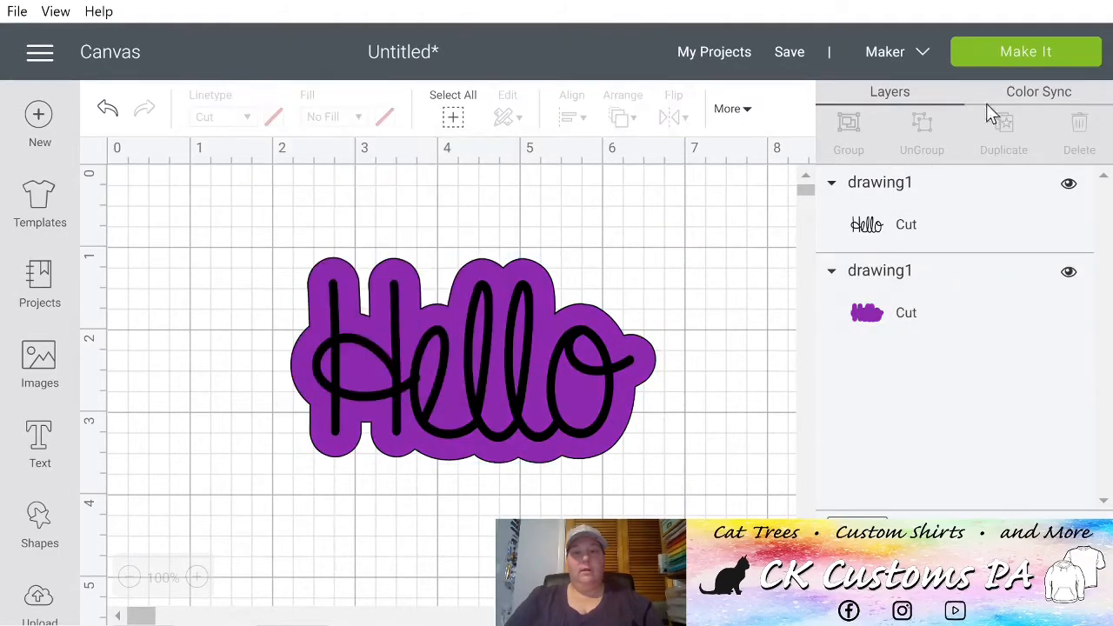
click(1025, 51)
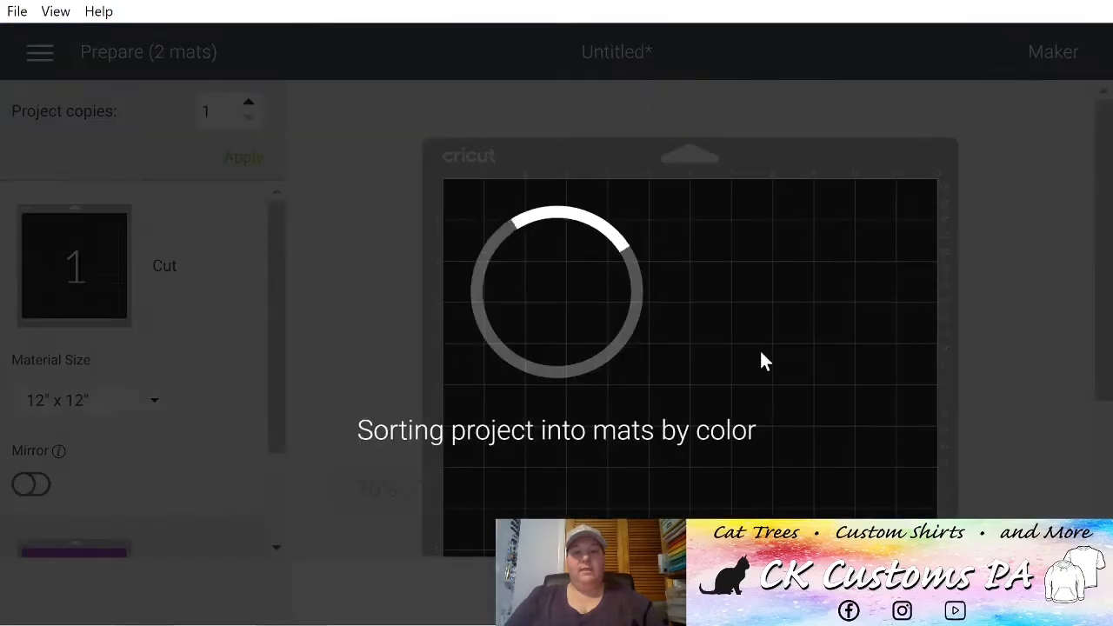